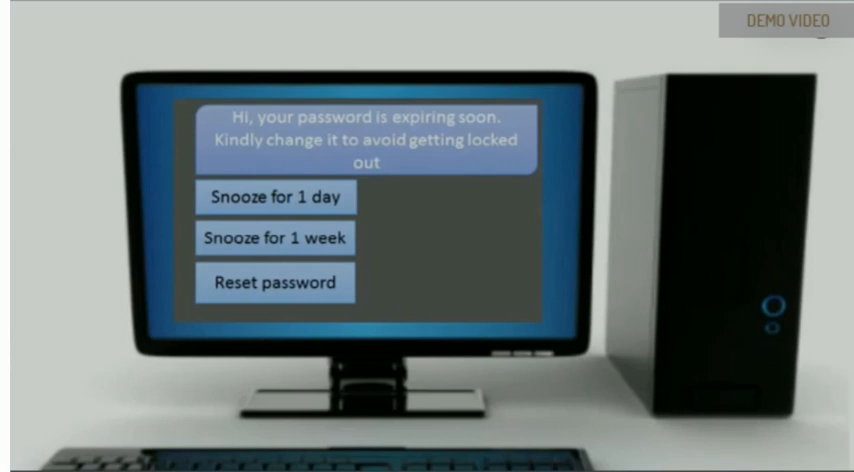
Step: Choose Reset password on the expiry prompt instead of the Snooze options
click(276, 283)
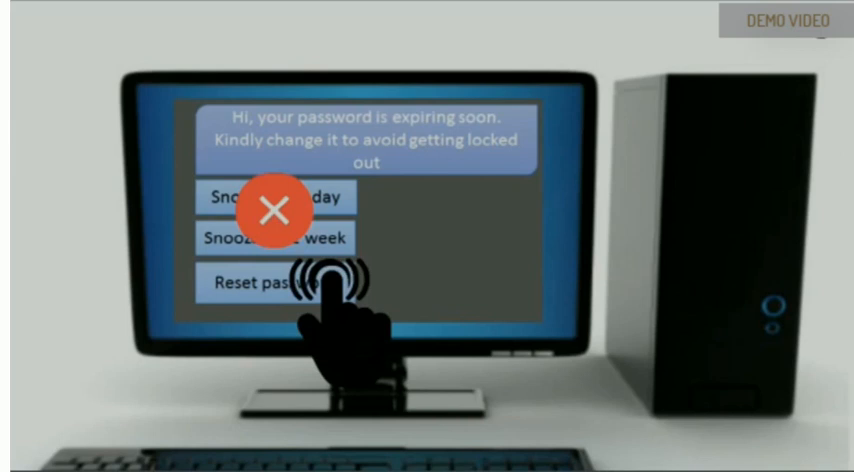